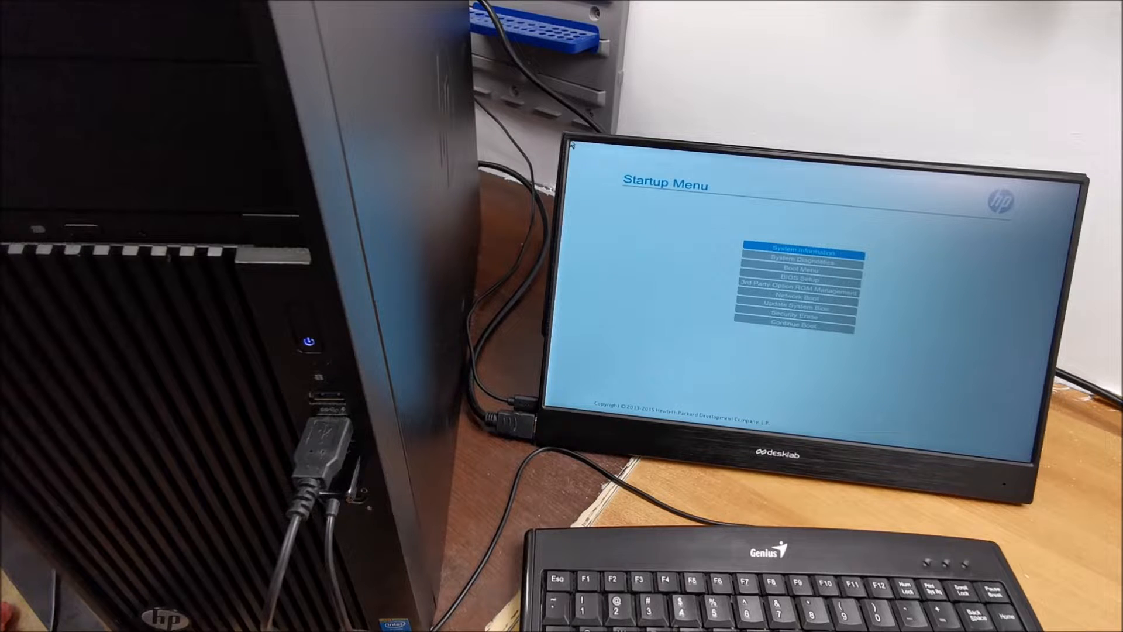
Step: Move the highlight down to Continue Boot and confirm it to leave the Startup Menu
{"action": "key", "text": "Down"}
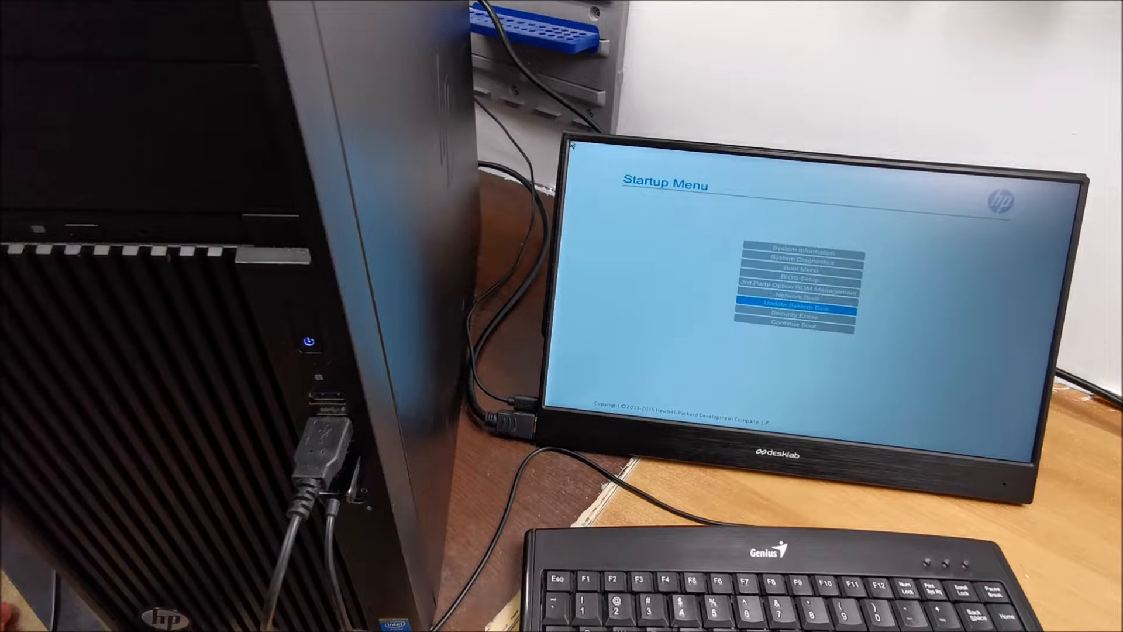
{"action": "key", "text": "down"}
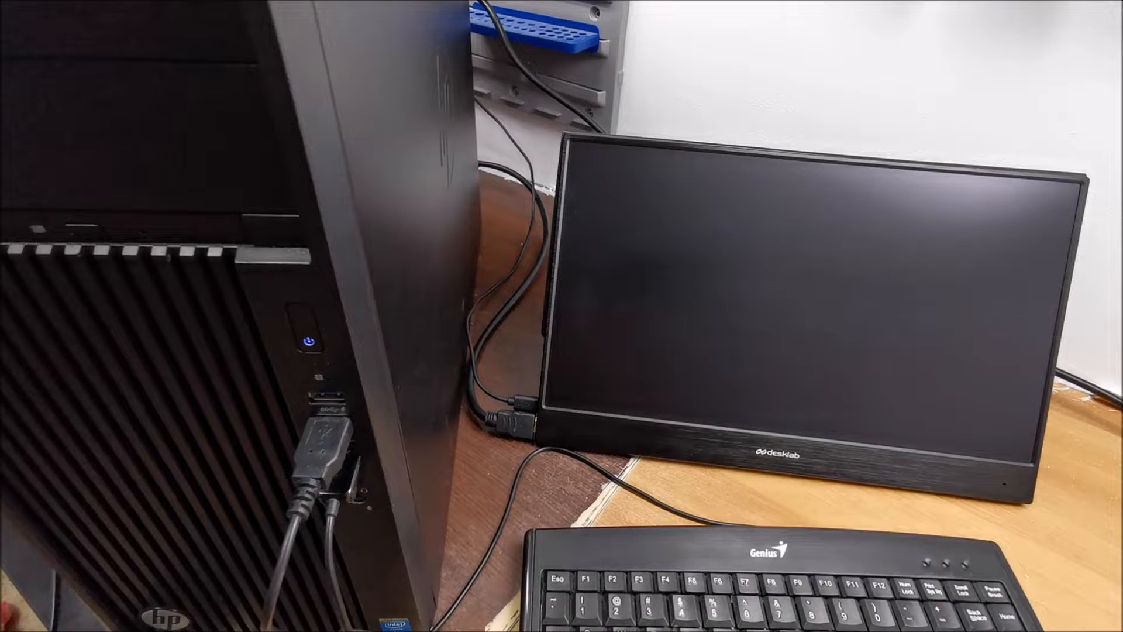
Step: Wait on the dark screen until the HP logo appears and Windows begins loading
{"action": "left_click", "coordinate": [316, 331]}
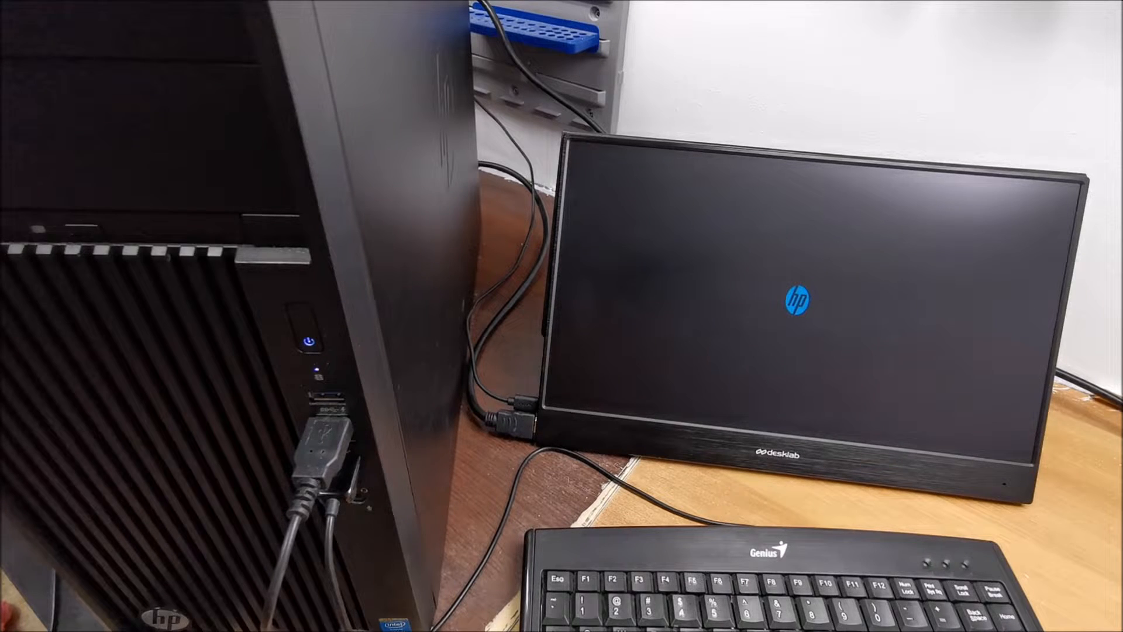